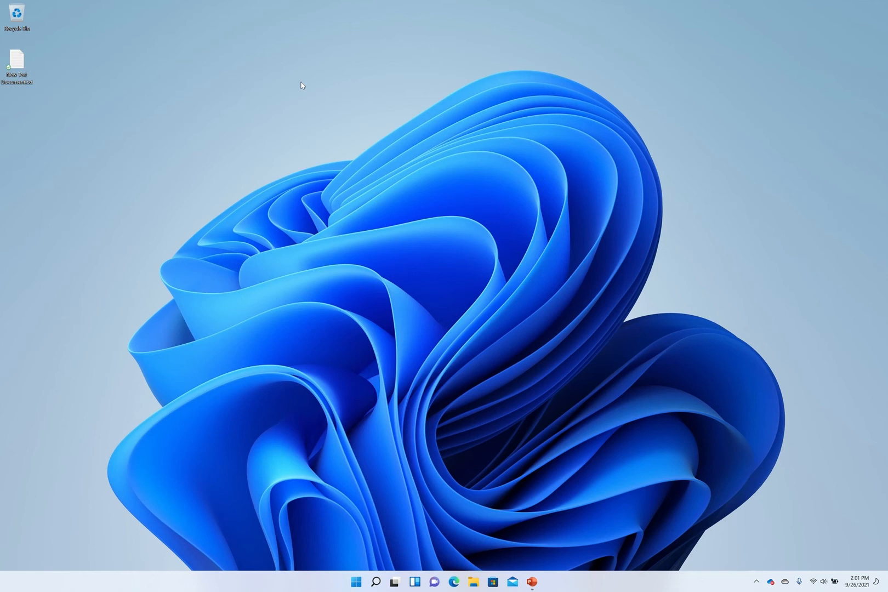
mouse_move(97, 127)
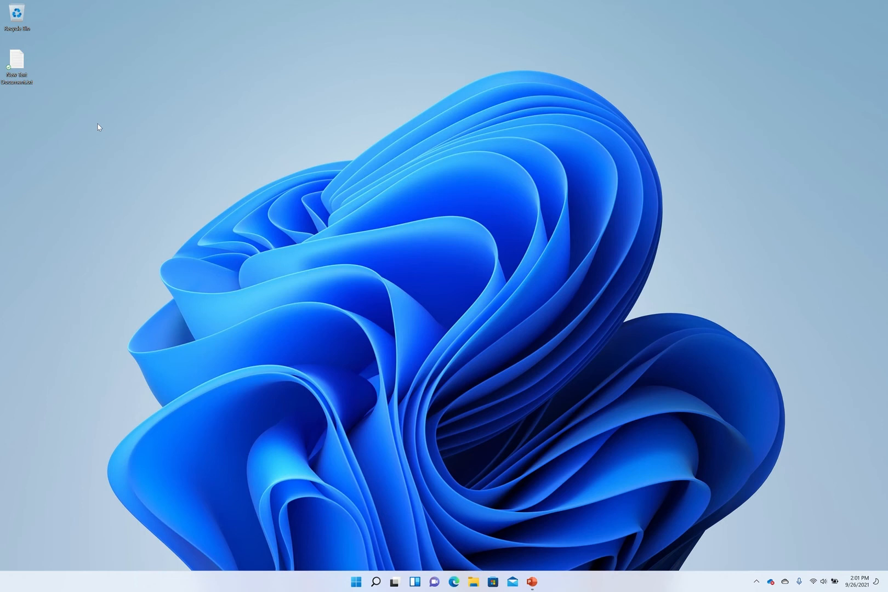
Select the New Text Document file on the desktop.
left_click(18, 58)
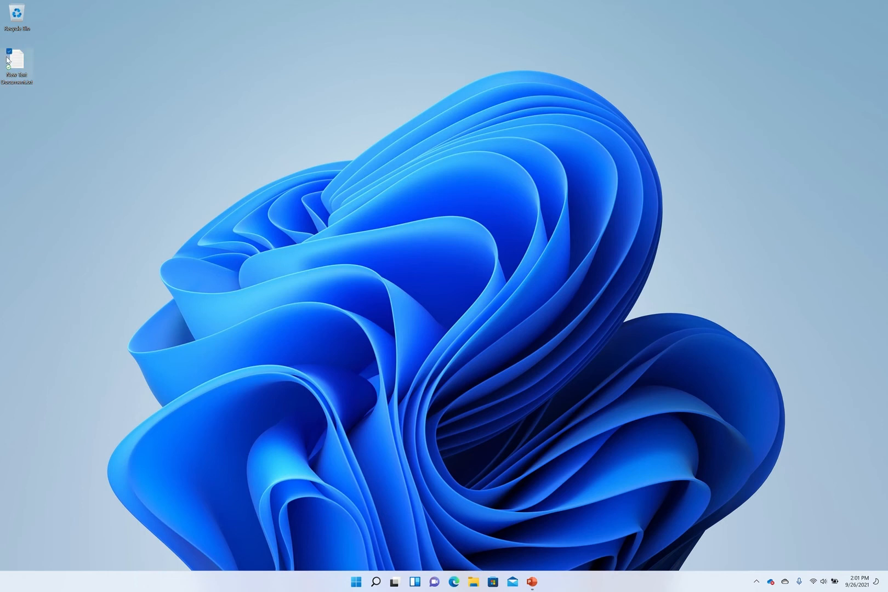
right_click(19, 57)
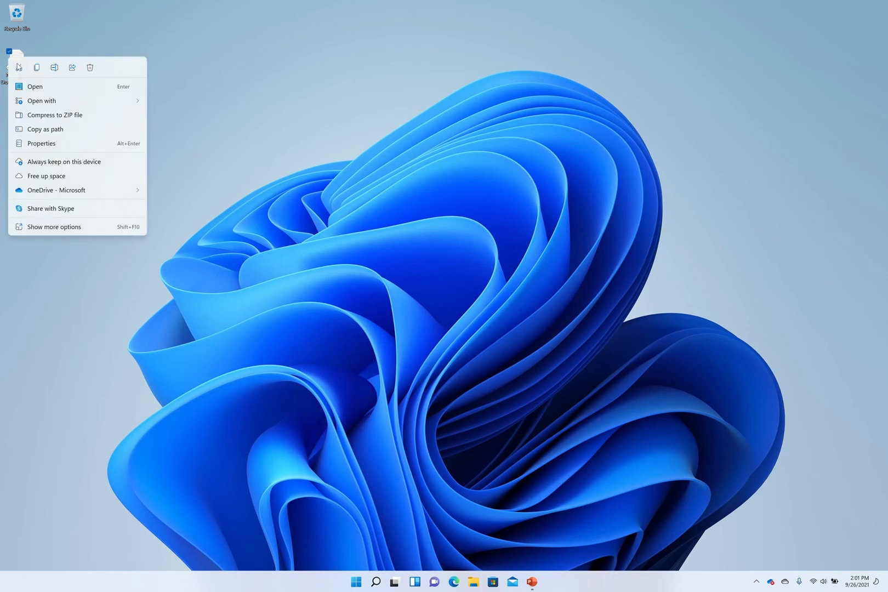
mouse_move(36, 74)
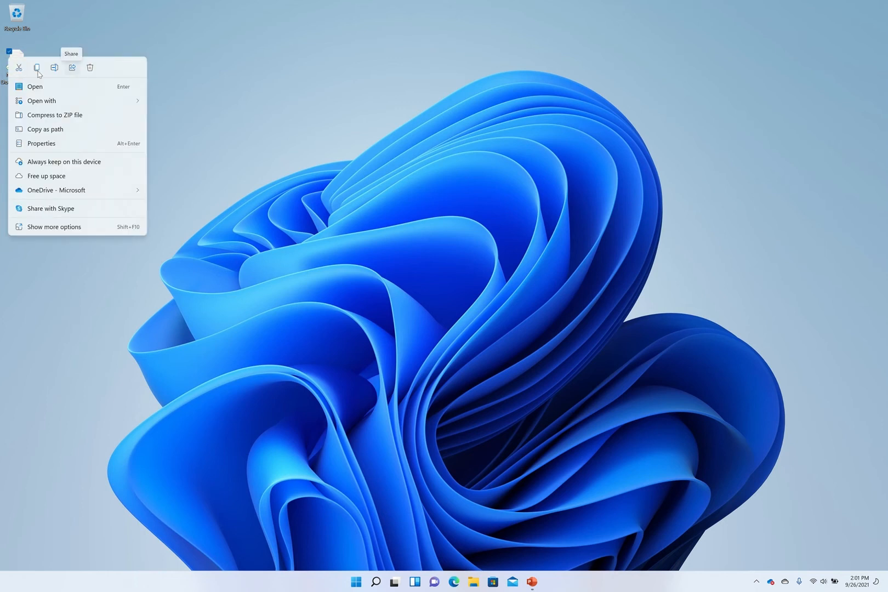
mouse_move(37, 73)
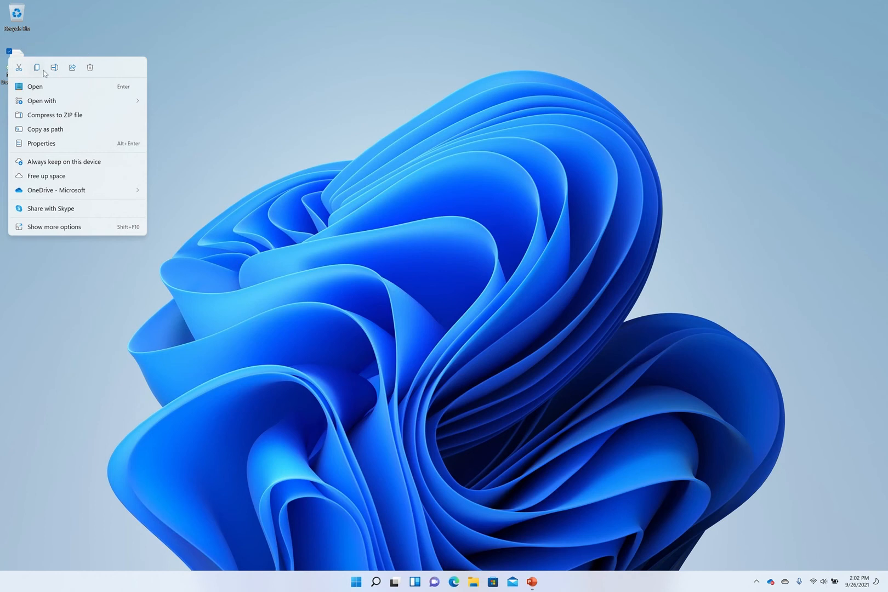
mouse_move(59, 232)
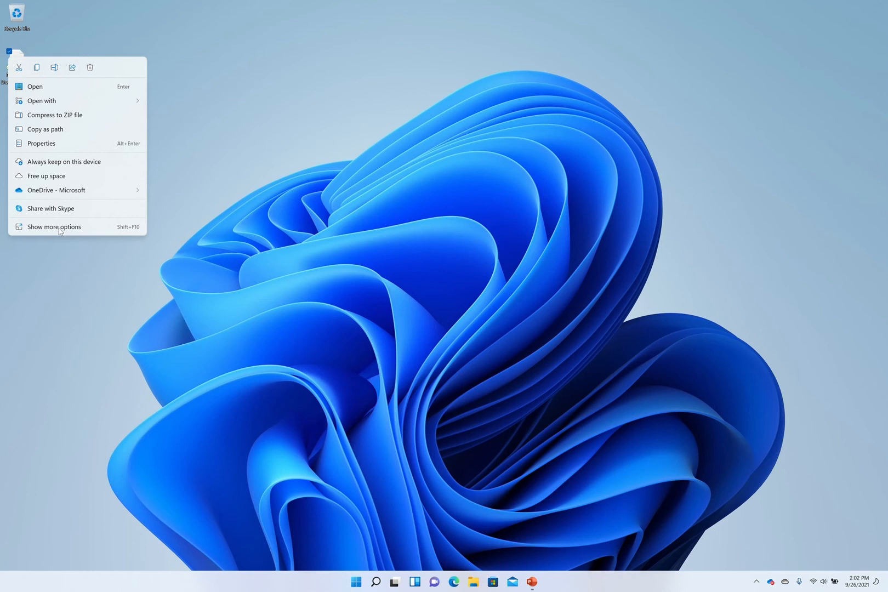
mouse_move(60, 257)
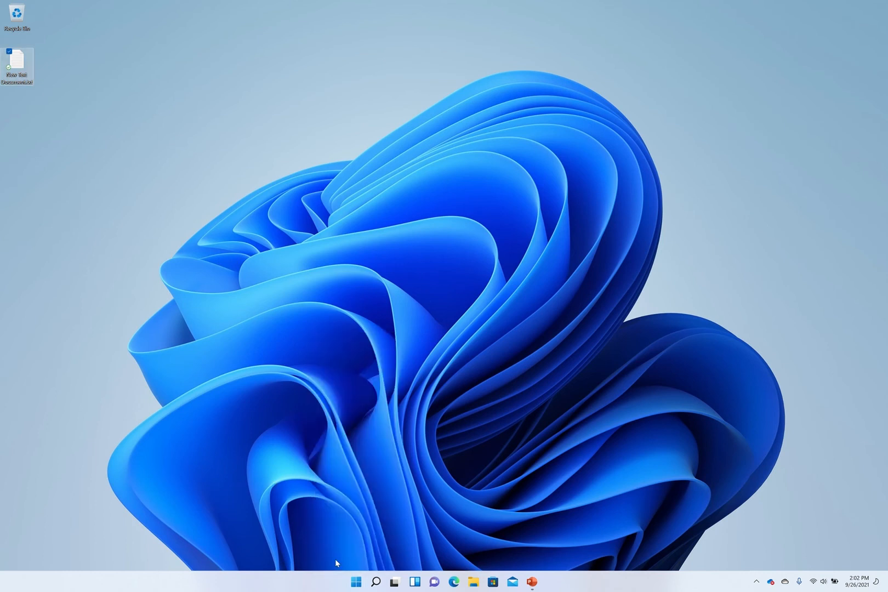
left_click(355, 582)
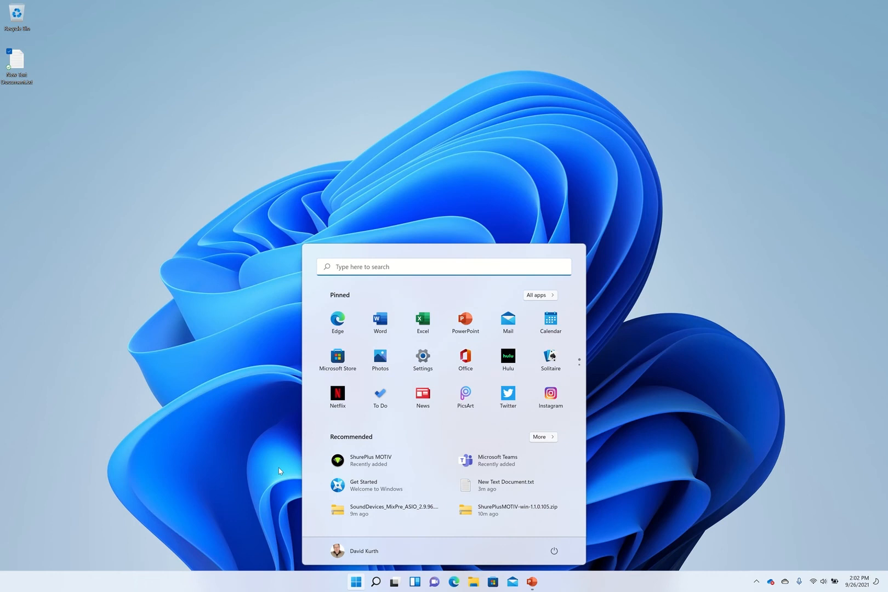
left_click(356, 581)
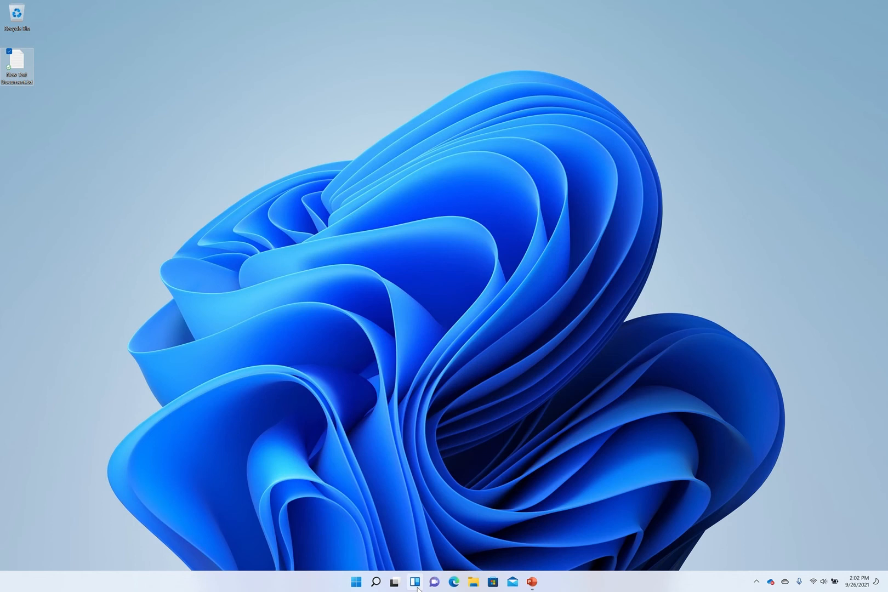
left_click(414, 582)
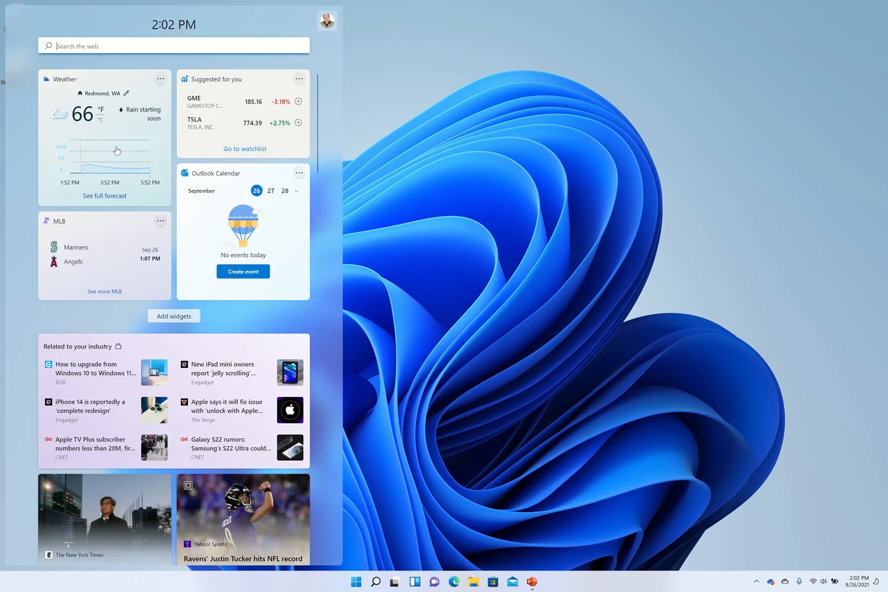
scroll("down", 3)
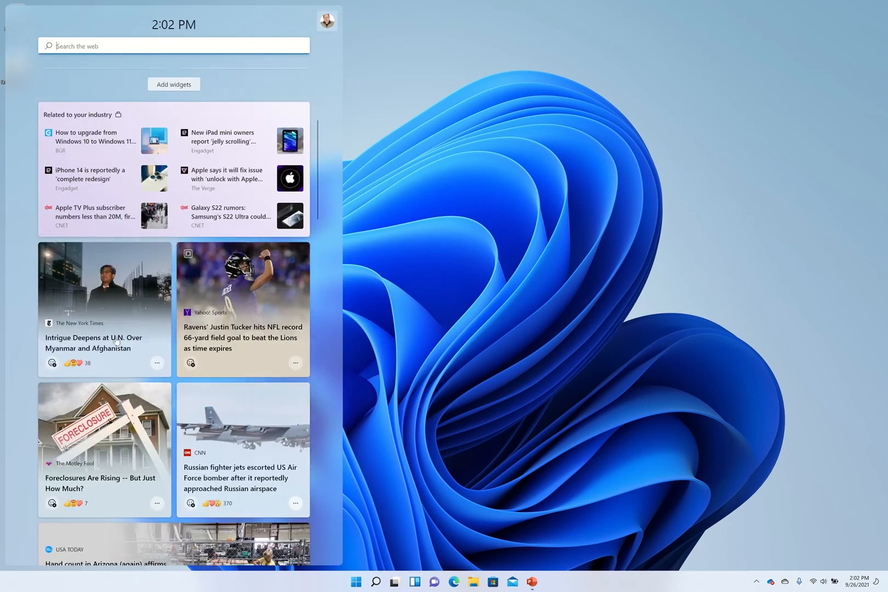
scroll("down", 3)
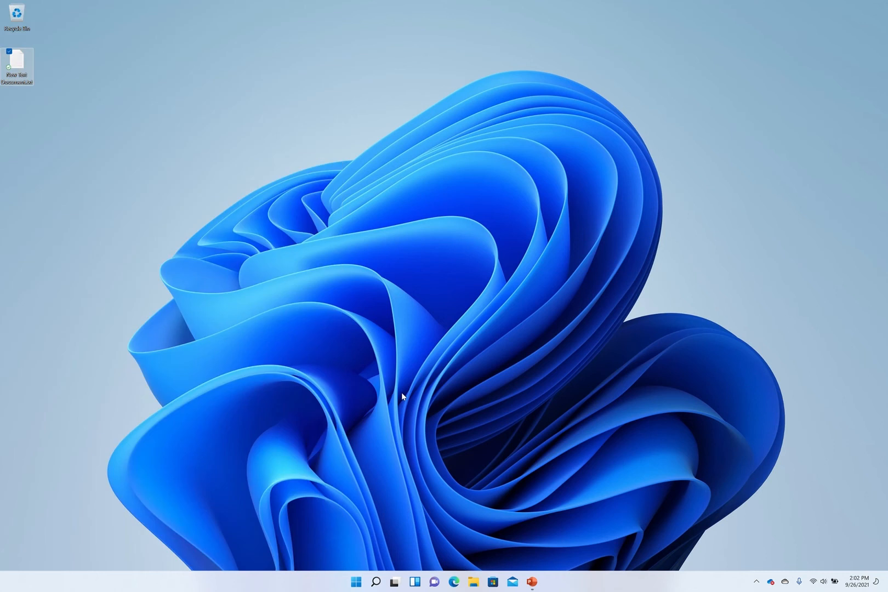
left_click(393, 581)
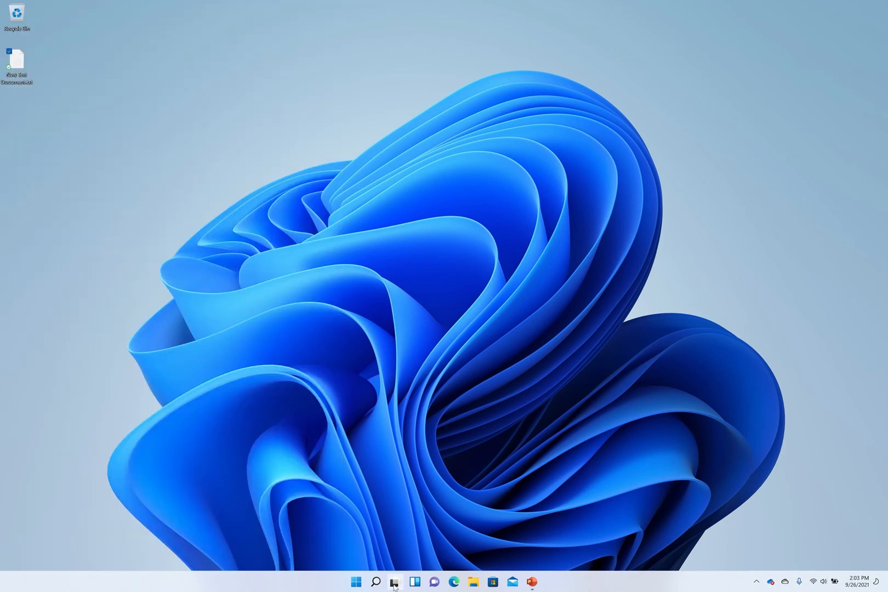
left_click(394, 581)
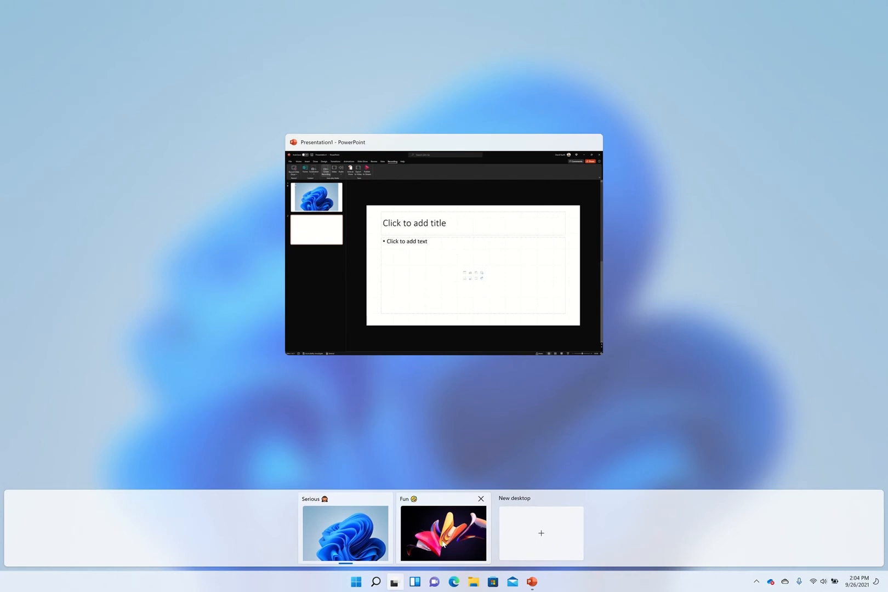
left_click(443, 532)
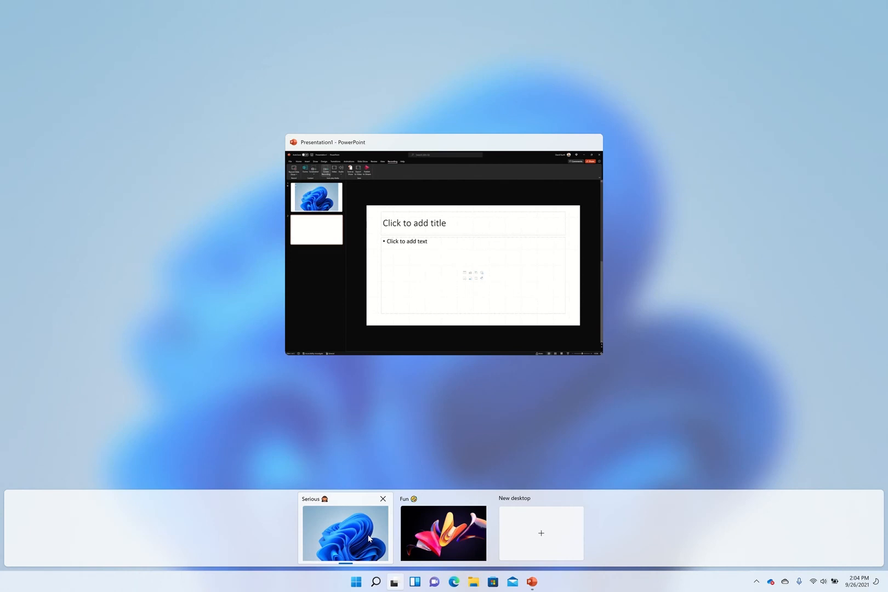
mouse_move(315, 502)
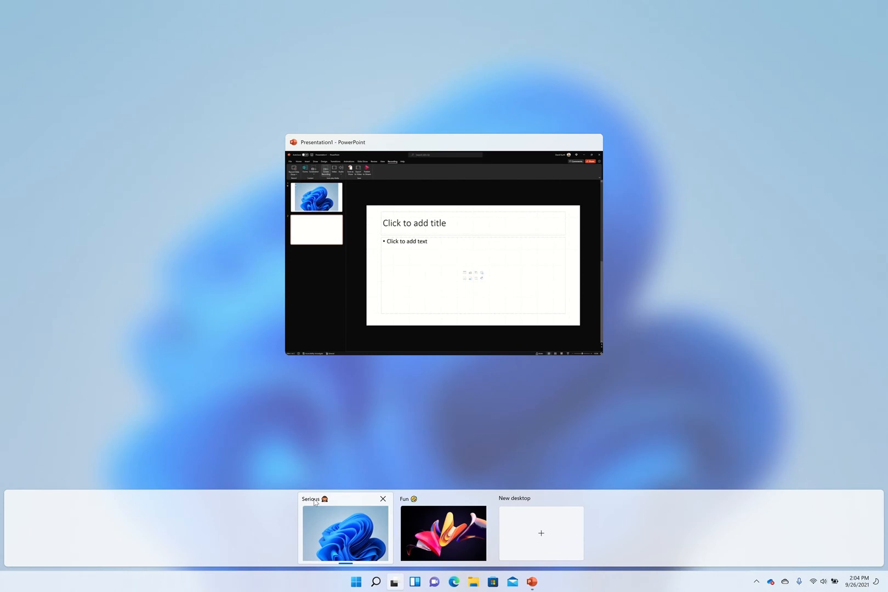
left_click(443, 532)
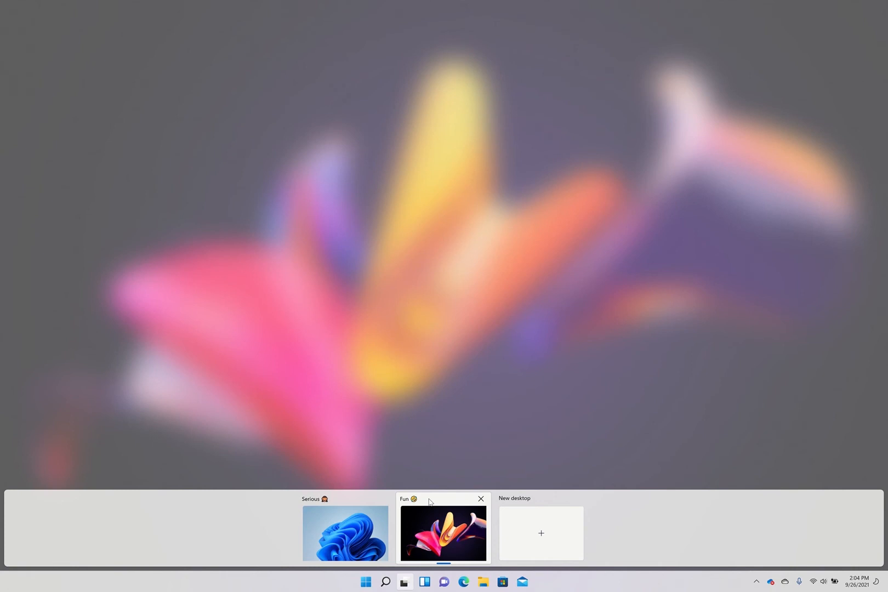
left_click(443, 531)
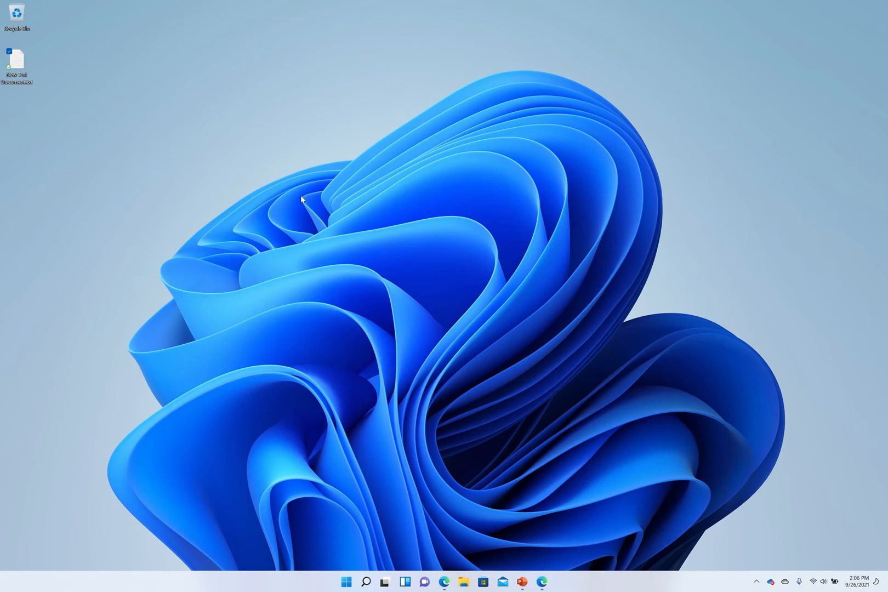
mouse_move(442, 460)
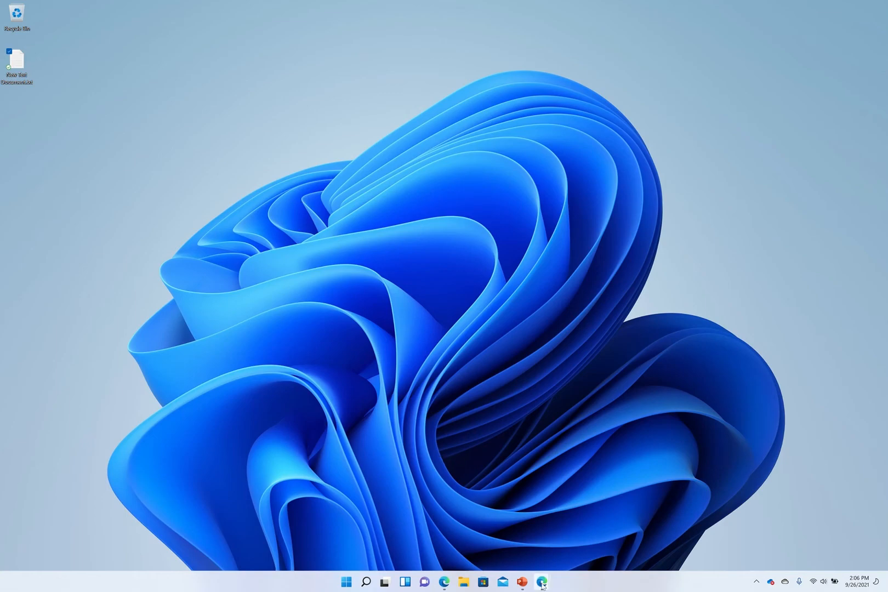
Bring up the Microsoft Edge window from the taskbar, showing the Bing home page.
left_click(542, 581)
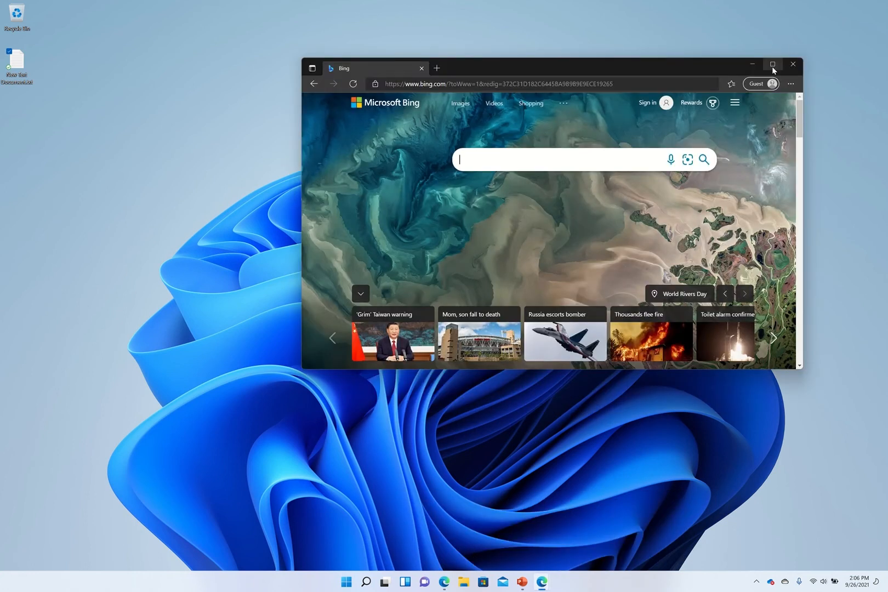
mouse_move(772, 64)
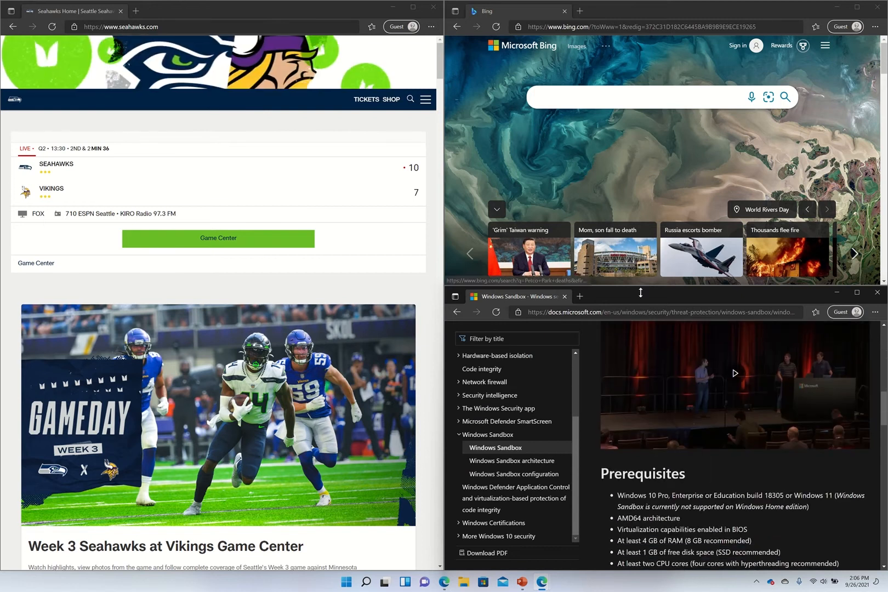
mouse_move(856, 293)
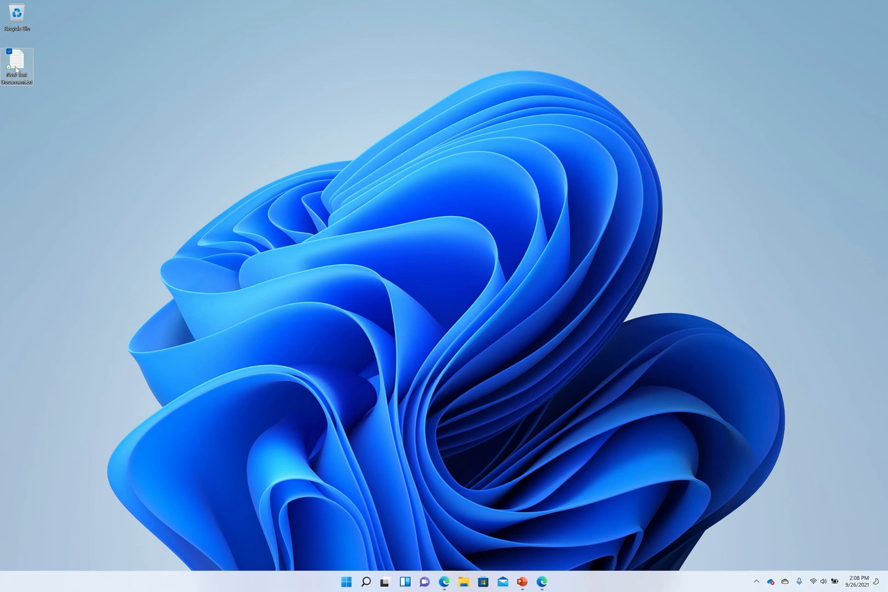
Open New Text Document in Notepad and check the voice typing settings before returning to the note.
double_click(17, 59)
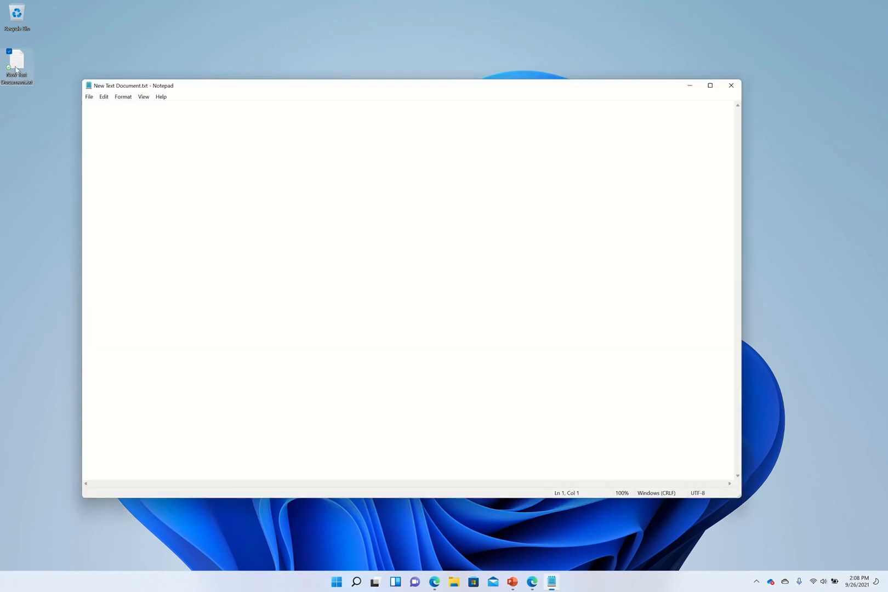
mouse_move(250, 247)
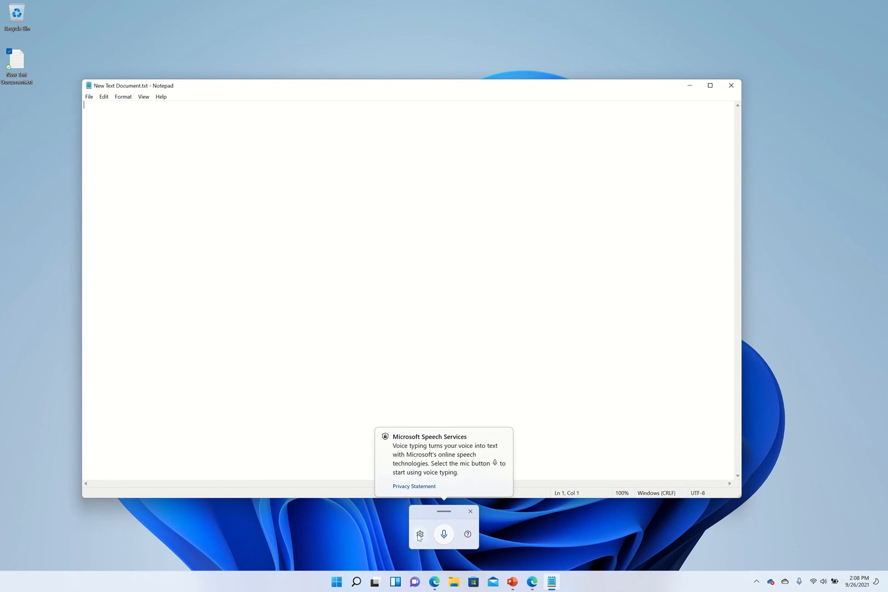
left_click(419, 534)
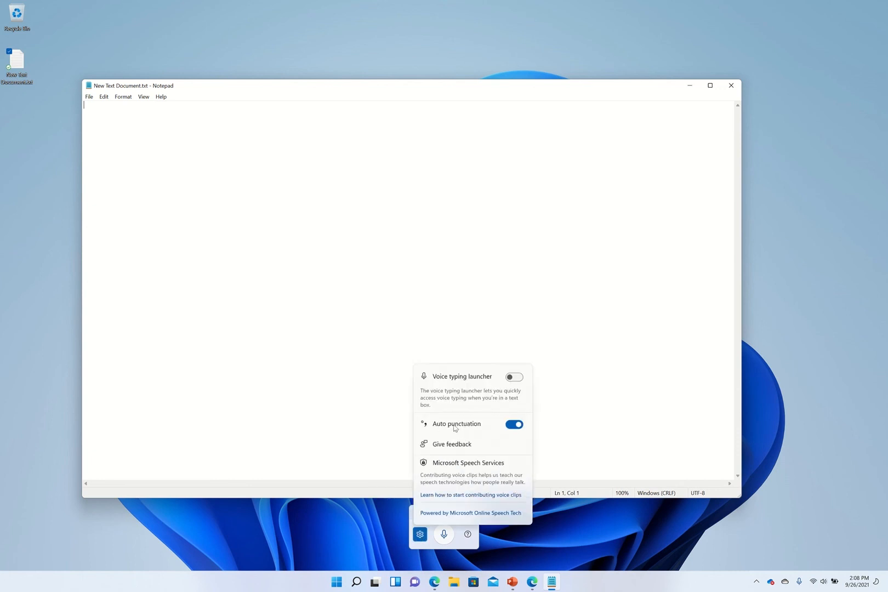
mouse_move(118, 104)
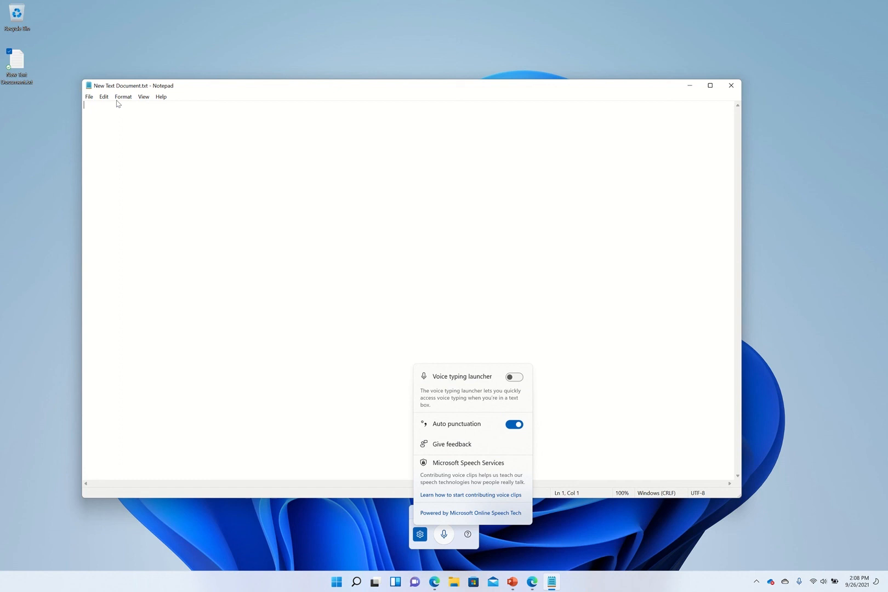
mouse_move(117, 105)
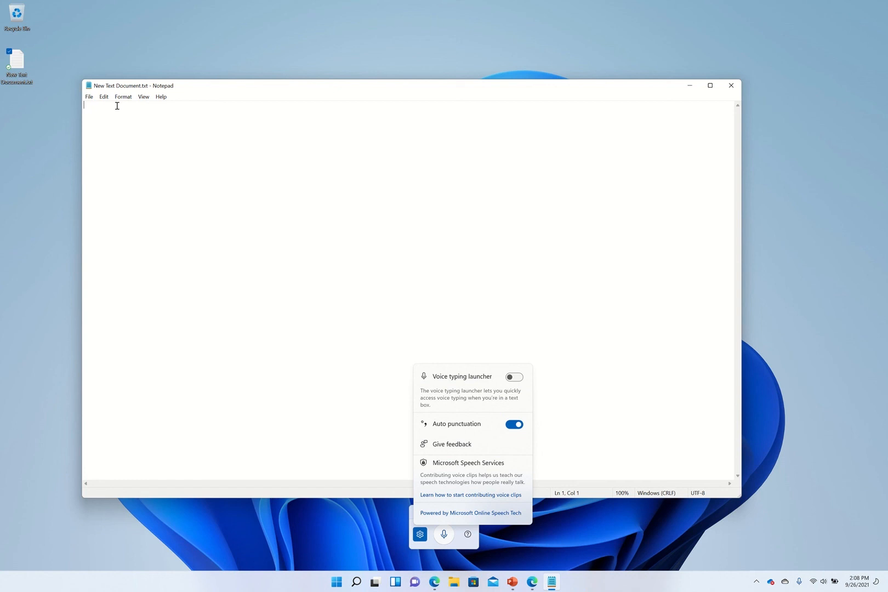
left_click(419, 533)
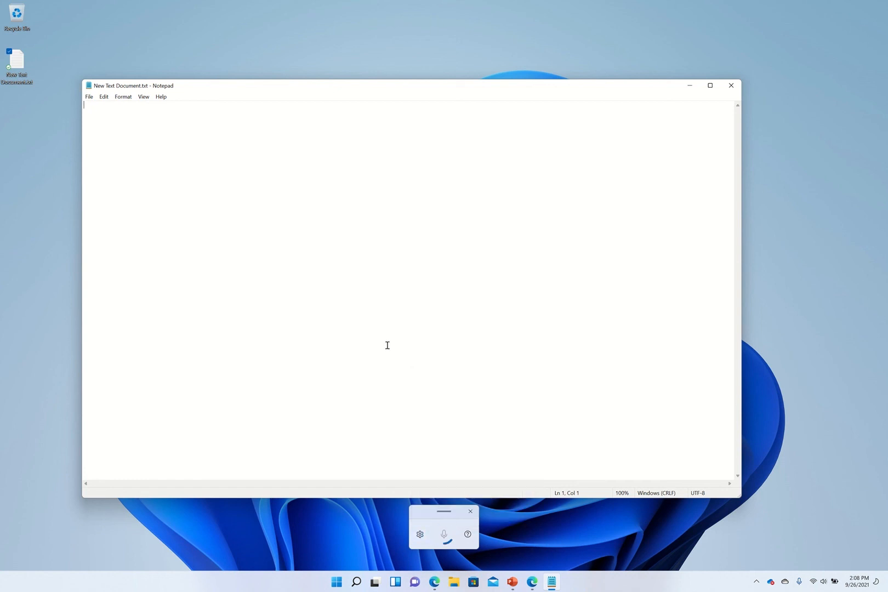
Dictate lines asking whether people are excited for Windows 11 into the Notepad document.
left_click(444, 533)
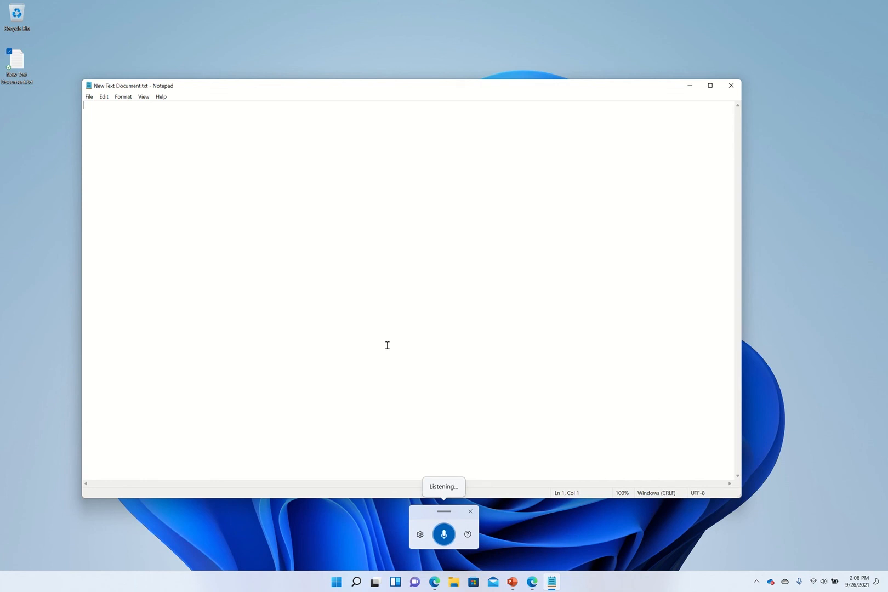
type("are you excited for Windows 11?")
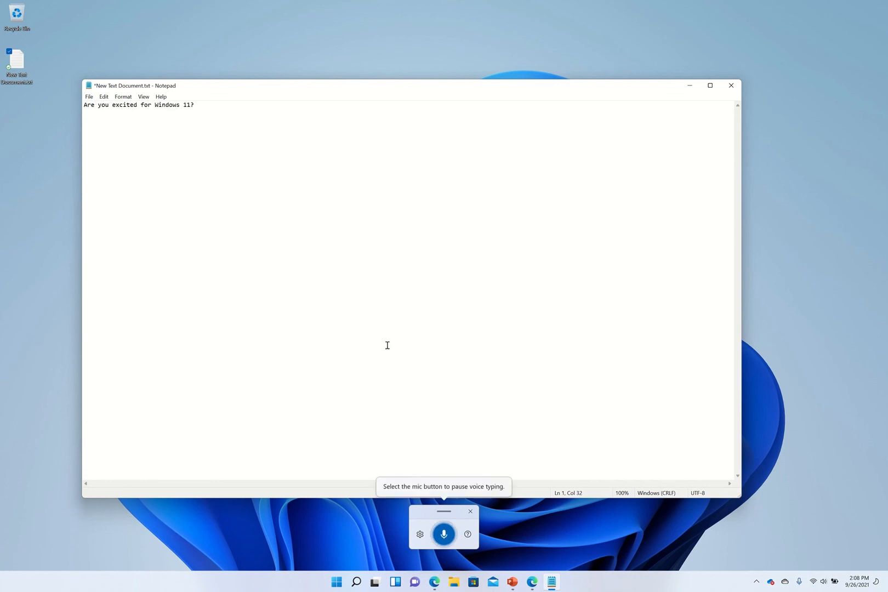
type("what will be the first feature you try out?")
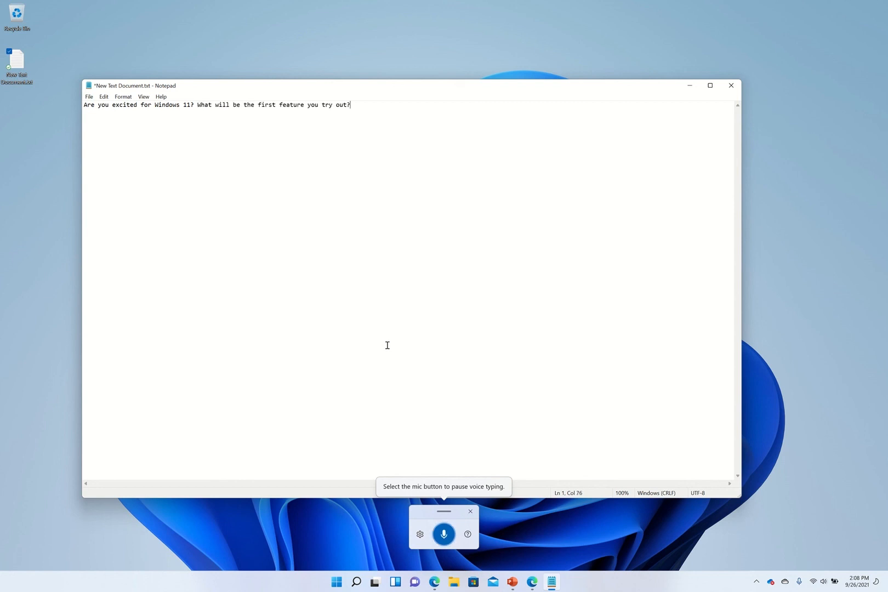
left_click(444, 533)
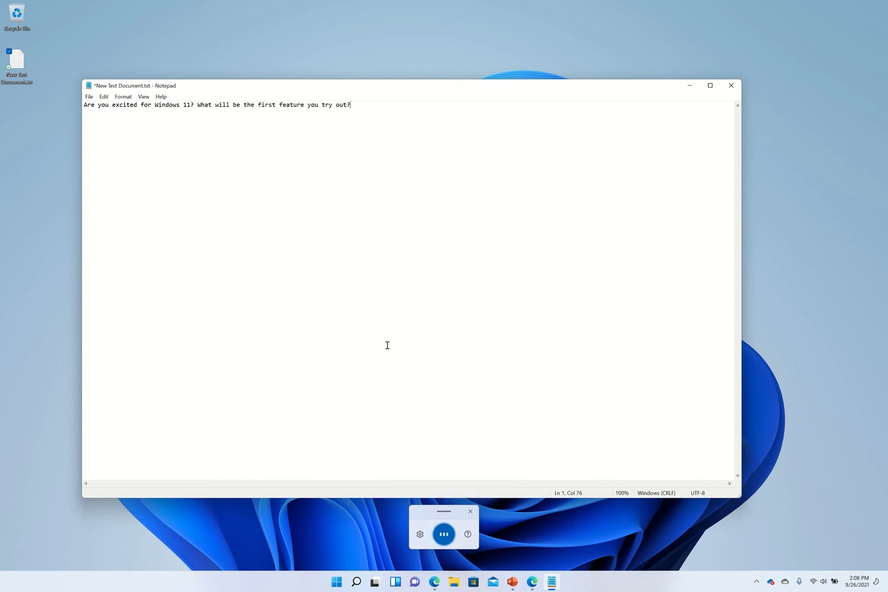
type("i know i'm super excited and")
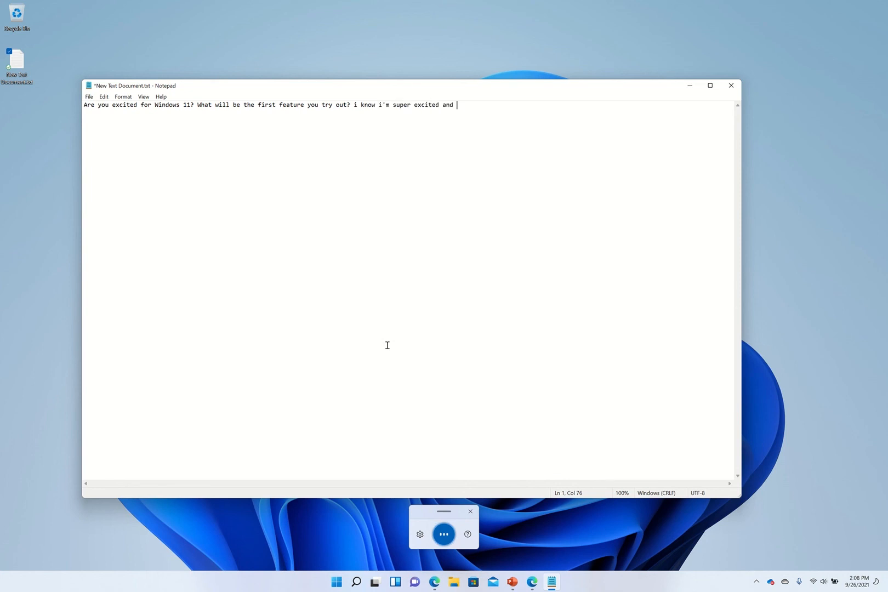
type("i do love this feature with")
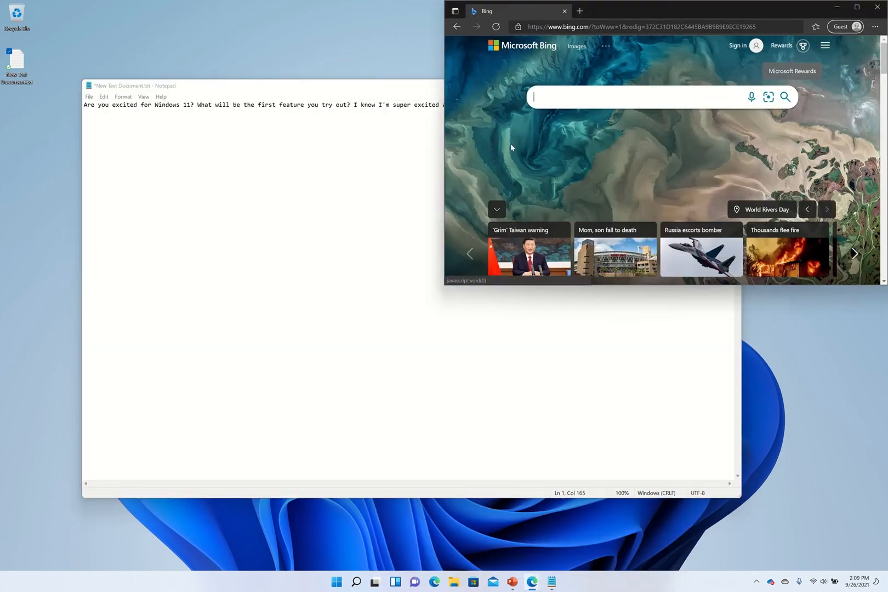
Search Bing for 'Microsoft power toys', open the Install PowerToys article and scroll down.
left_click(623, 97)
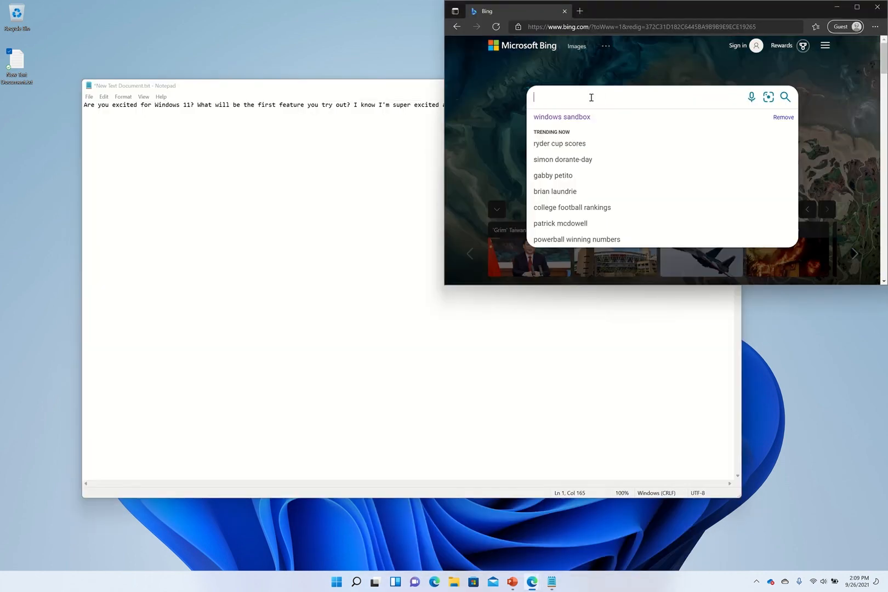
type("Microsoft")
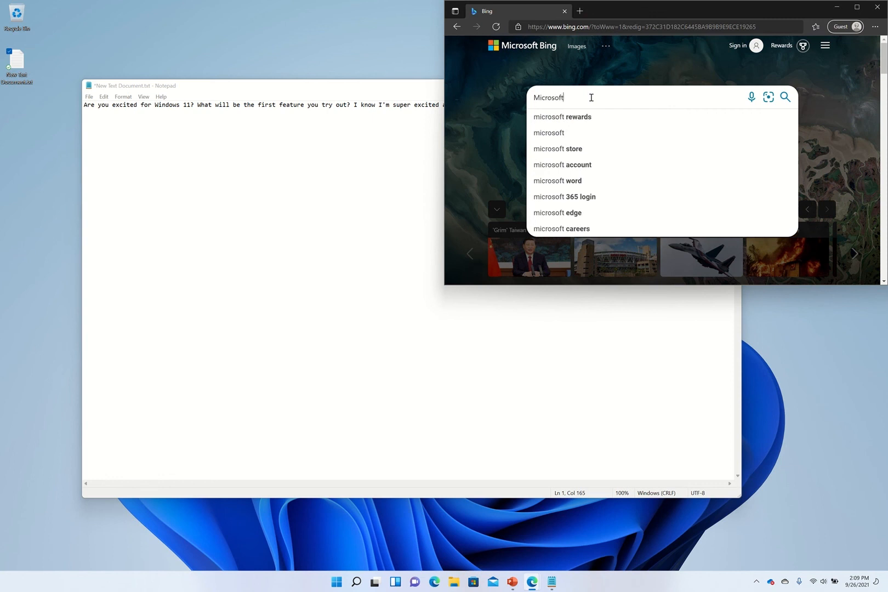
type("power to")
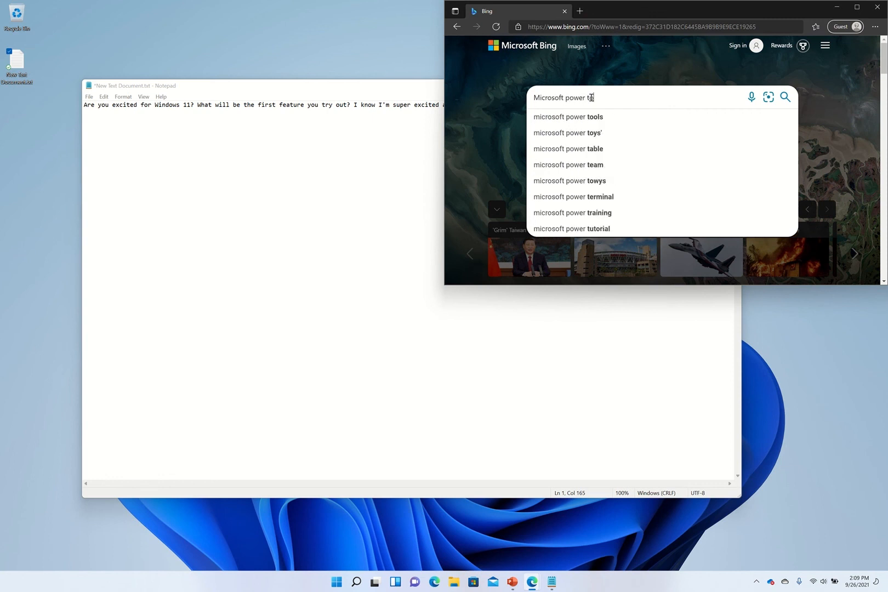
left_click(566, 133)
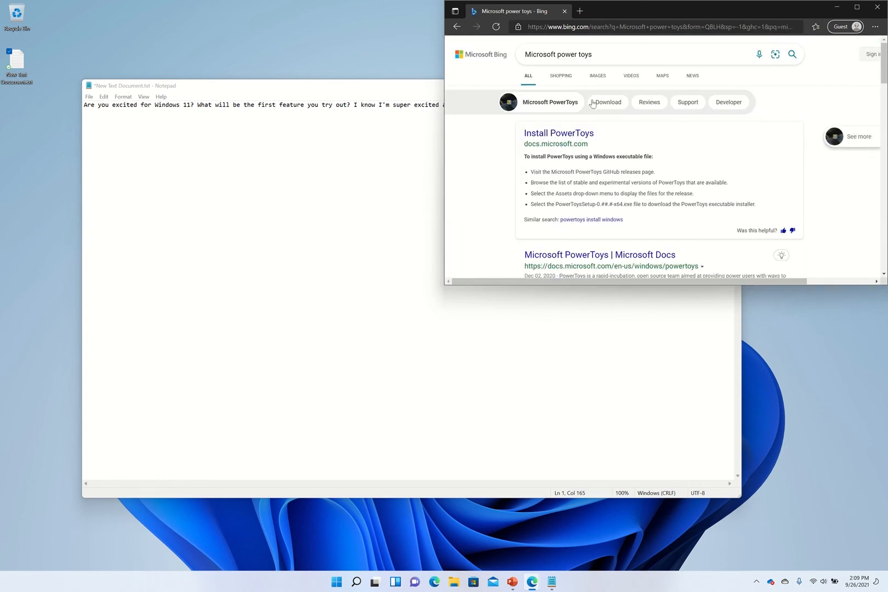
left_click(558, 132)
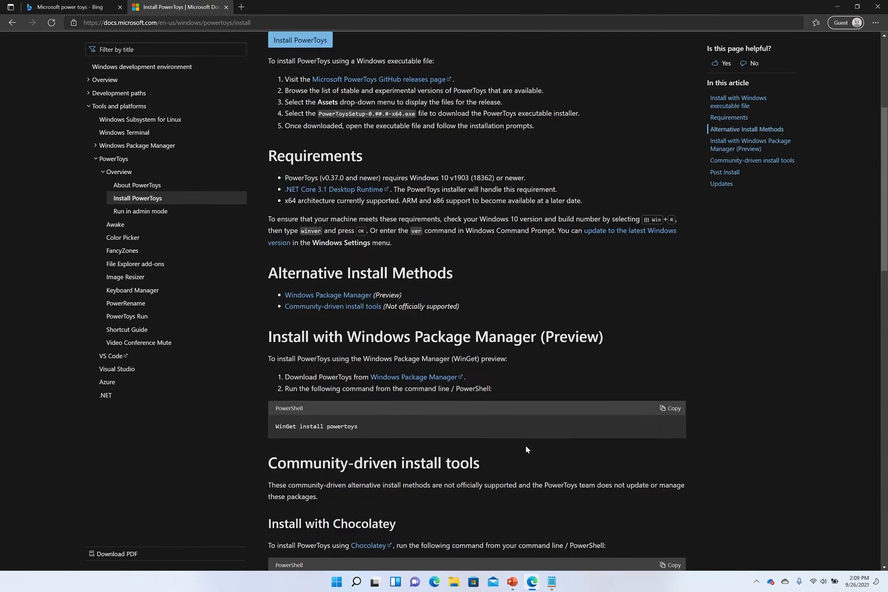
scroll("down", 3)
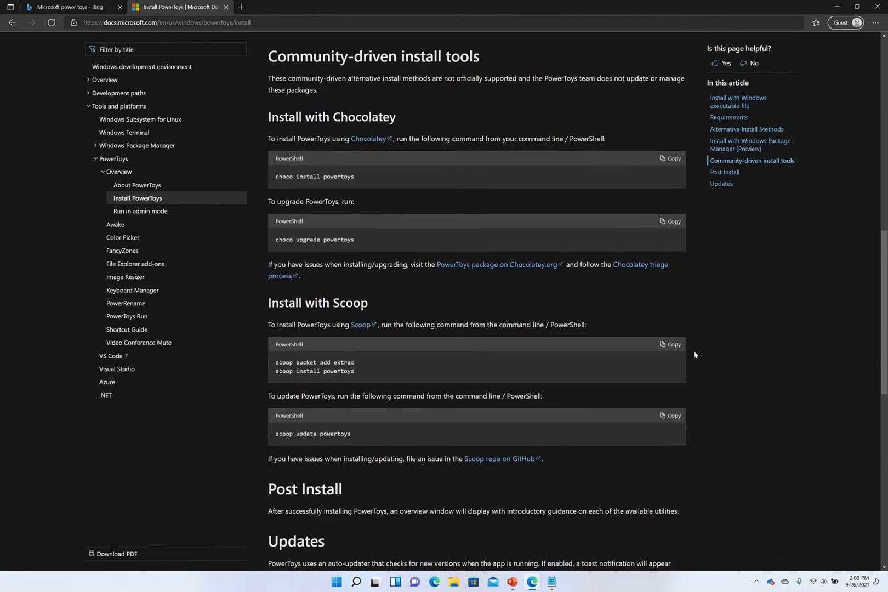